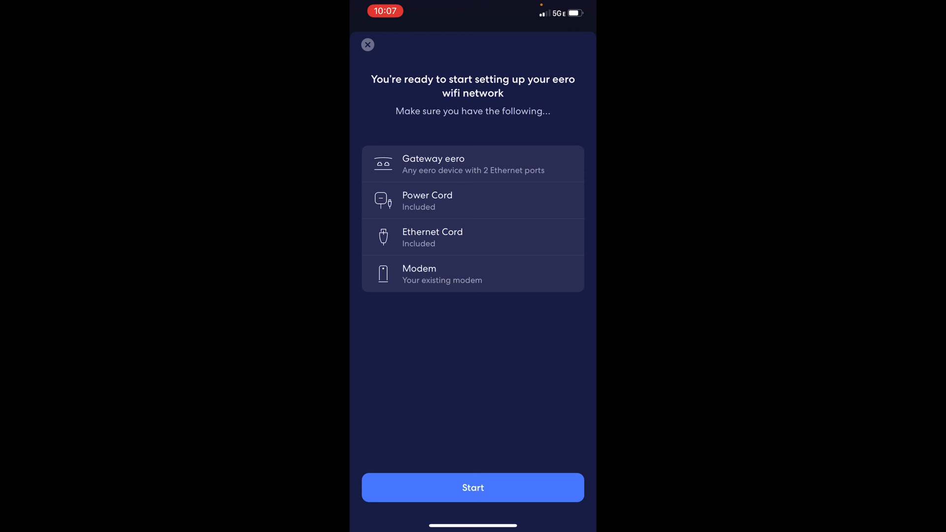
Begin eero setup and advance through the modem and gateway cabling instructions.
left_click(473, 488)
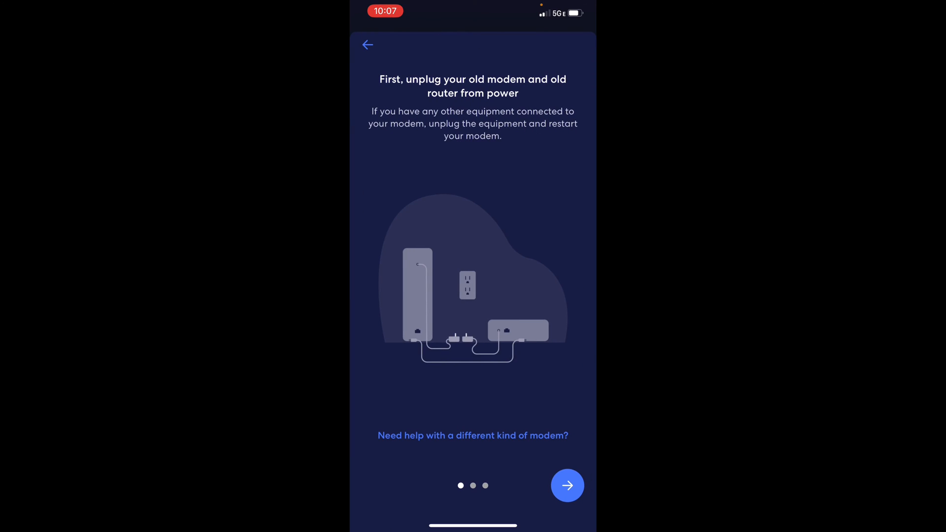
left_click(566, 485)
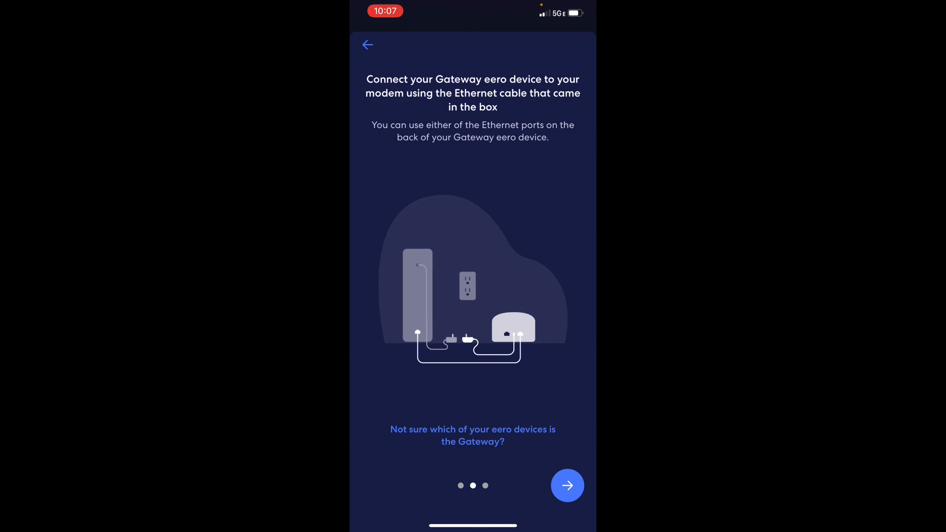
left_click(566, 485)
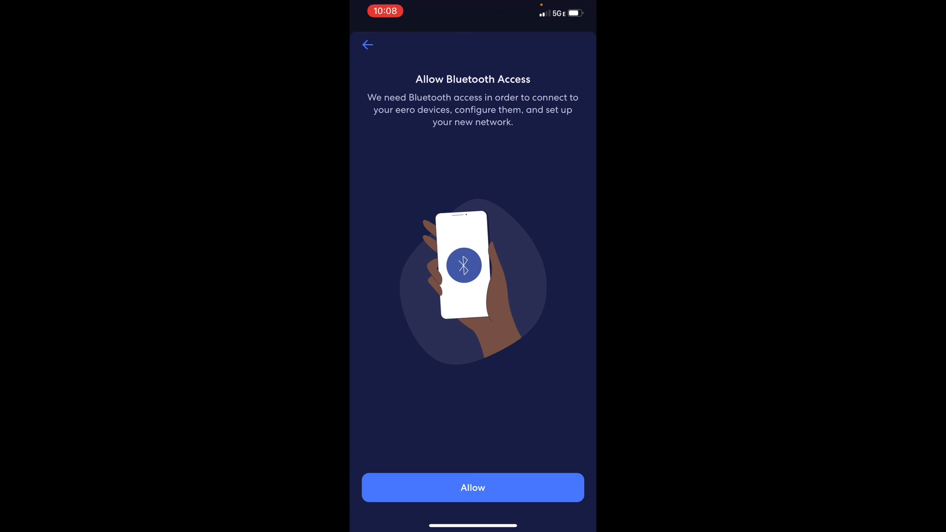
Allow Bluetooth access and create the wifi network for the Office eero Pro 6.
left_click(472, 488)
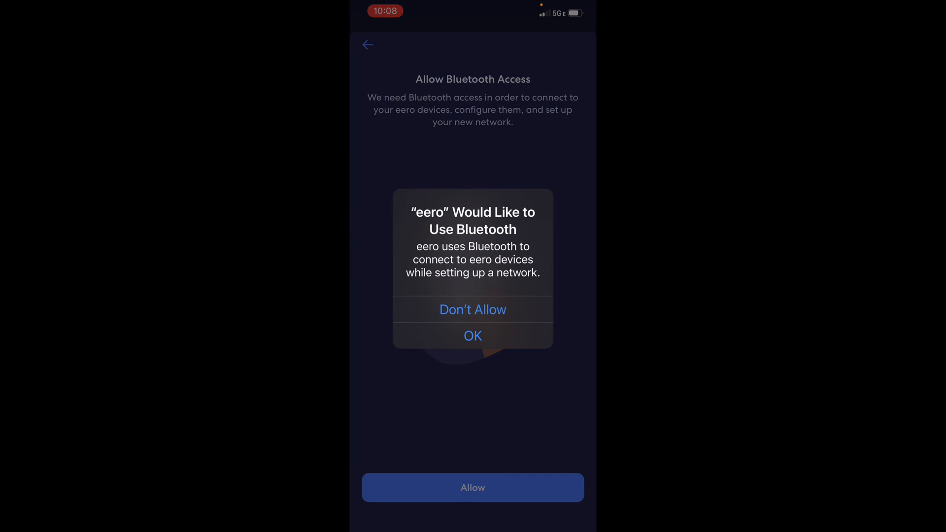
left_click(472, 337)
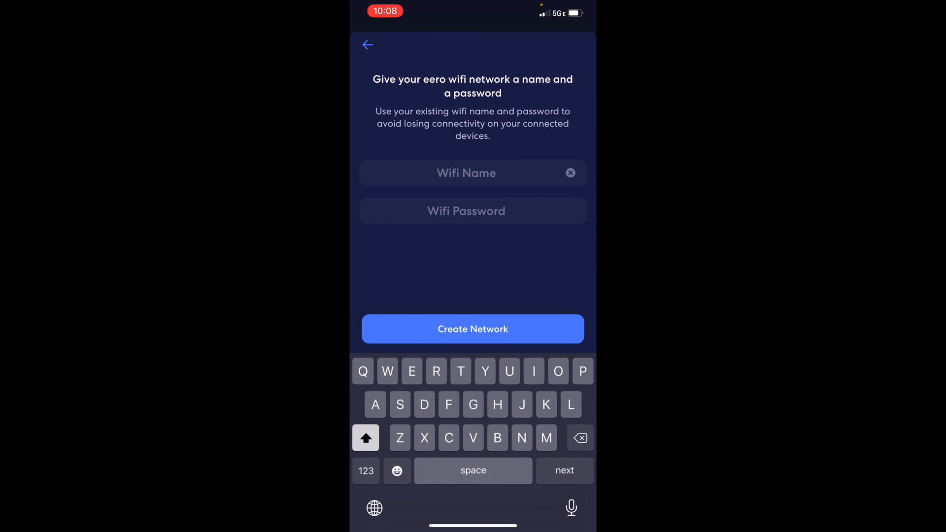
left_click(472, 330)
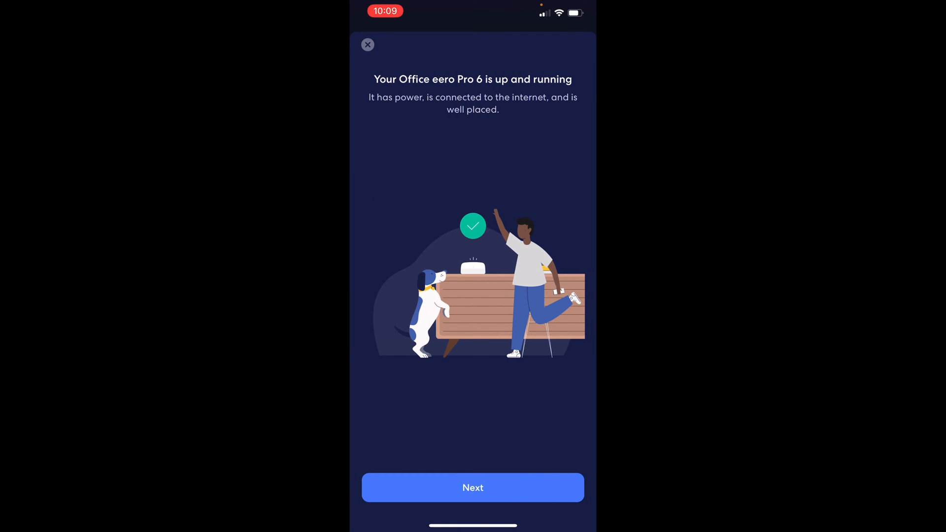
Add a second eero Pro 6 as the Bedroom unit, skipping the placement tips.
left_click(472, 488)
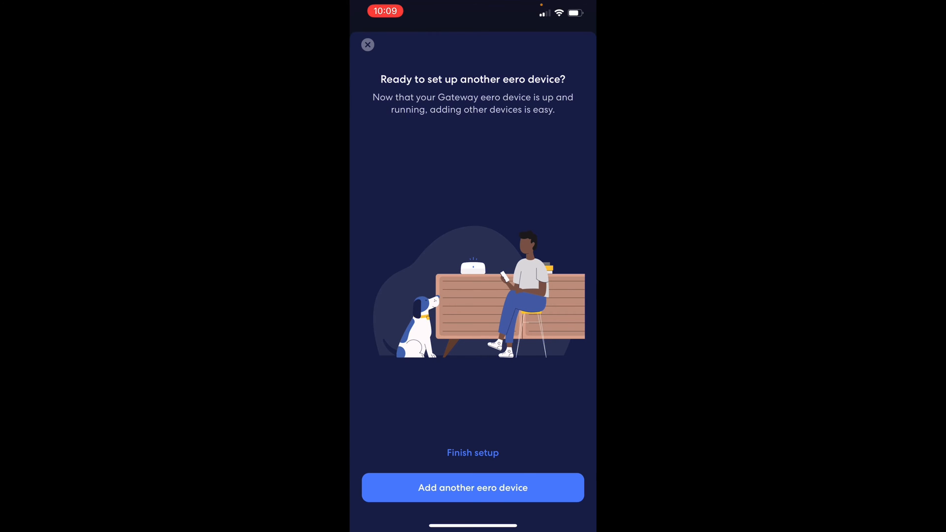
left_click(473, 488)
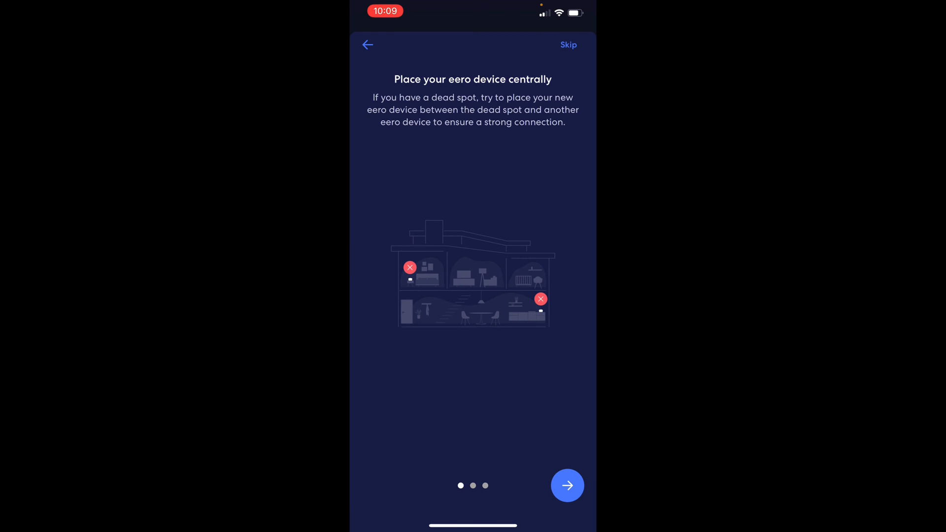
left_click(567, 485)
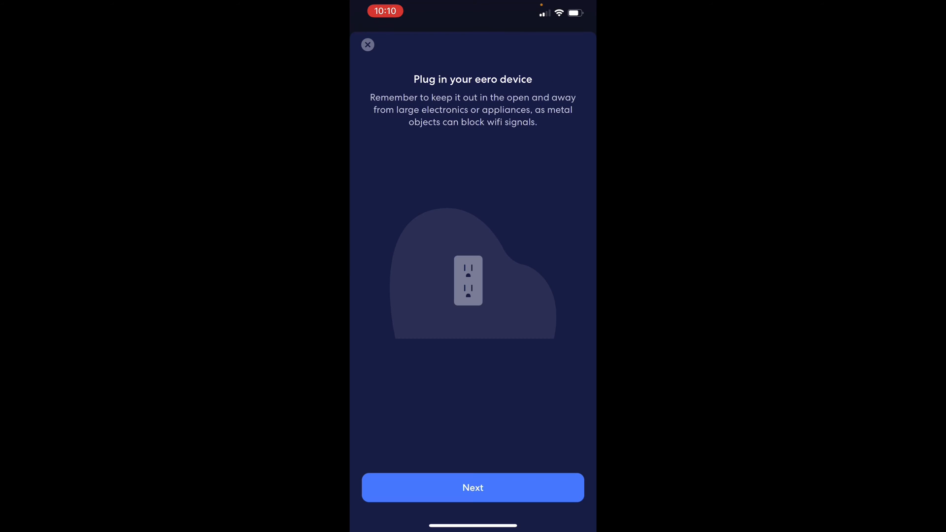
left_click(473, 488)
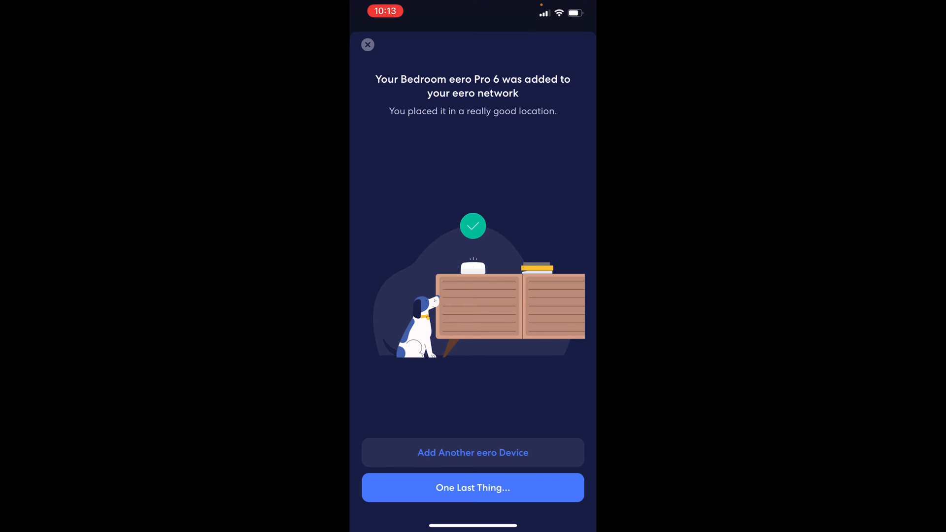
Add a third eero Pro 6 as the Basement unit and confirm it is plugged in.
left_click(472, 488)
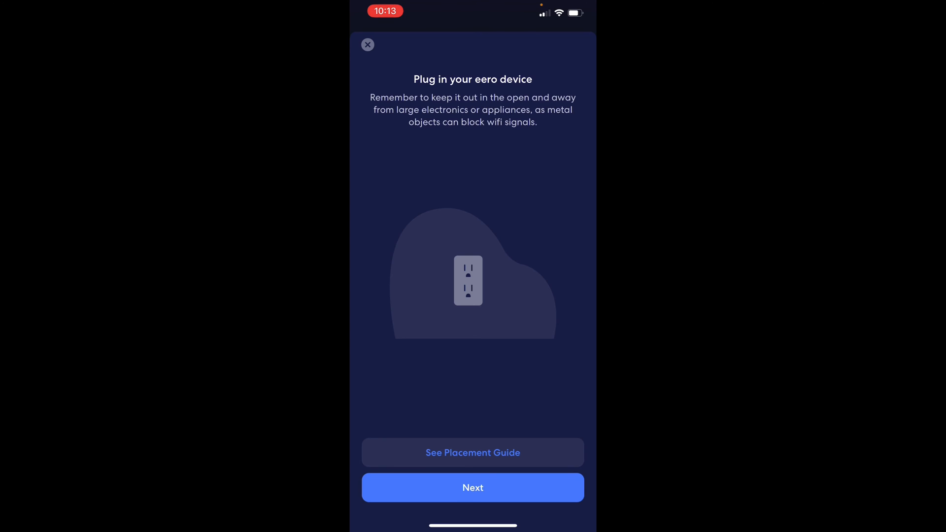
left_click(472, 488)
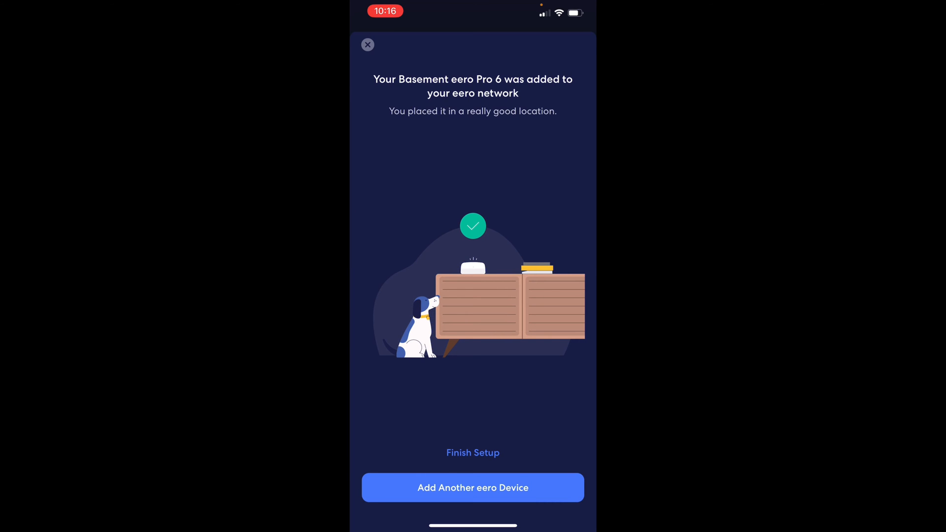
Finish the three-unit mesh network setup.
left_click(472, 453)
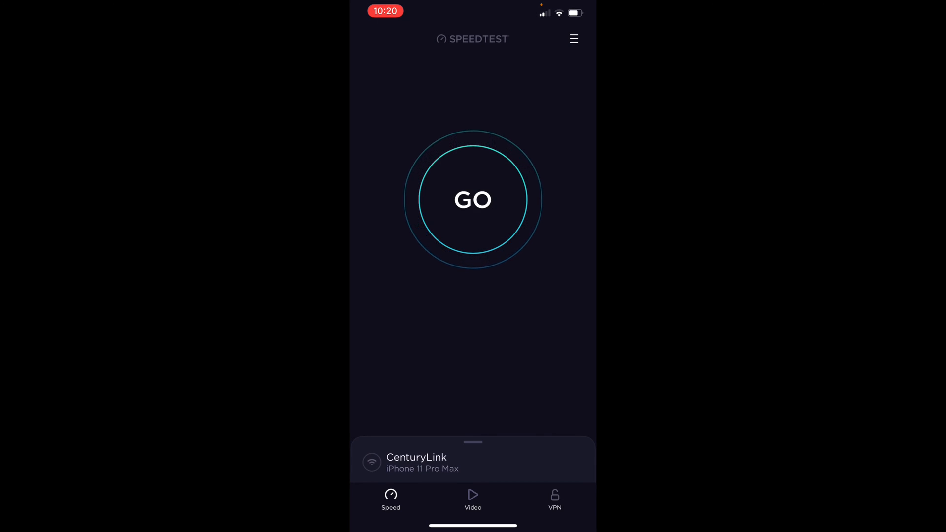
Run a Speedtest logging 365 Mbps down and 208 up, then view the results history.
left_click(472, 199)
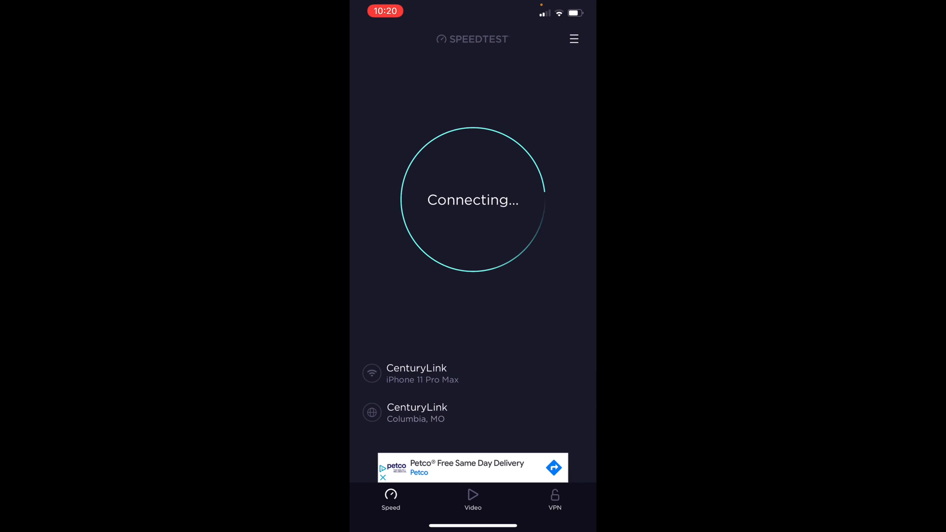
left_click(472, 200)
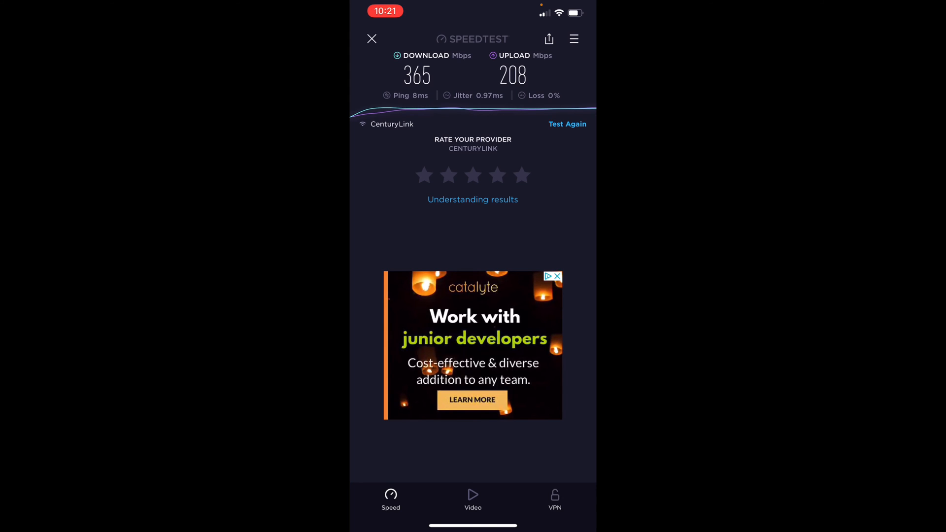
left_click(573, 38)
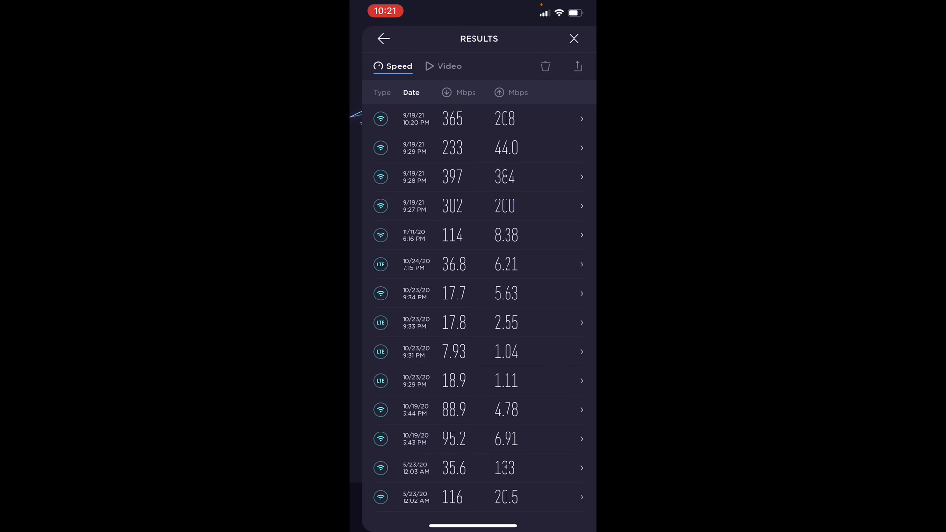
Rerun Speedtest logging 474 Mbps down and 512 up, then start another test.
left_click(479, 118)
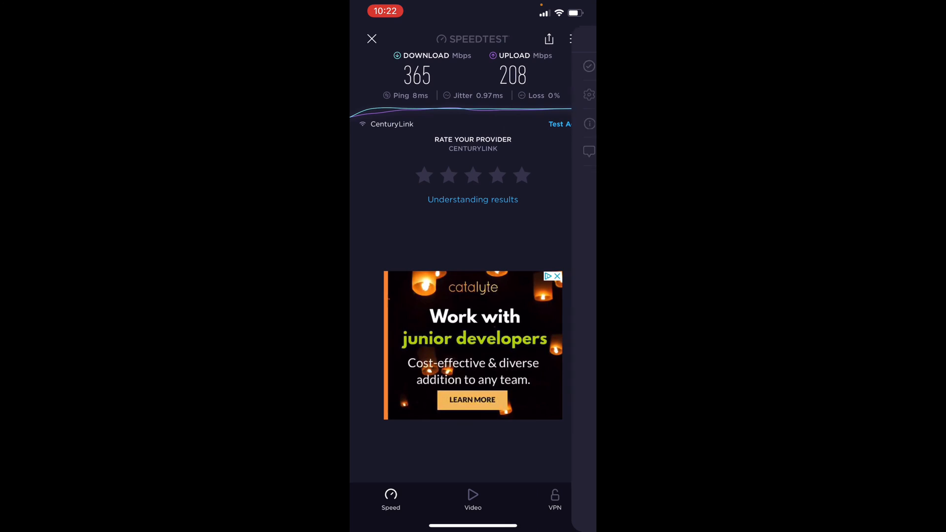
left_click(372, 39)
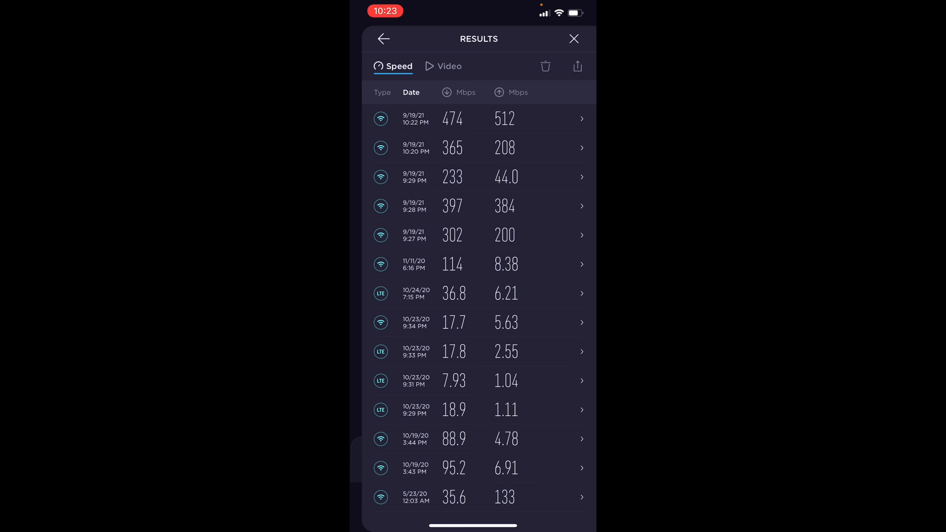
left_click(573, 38)
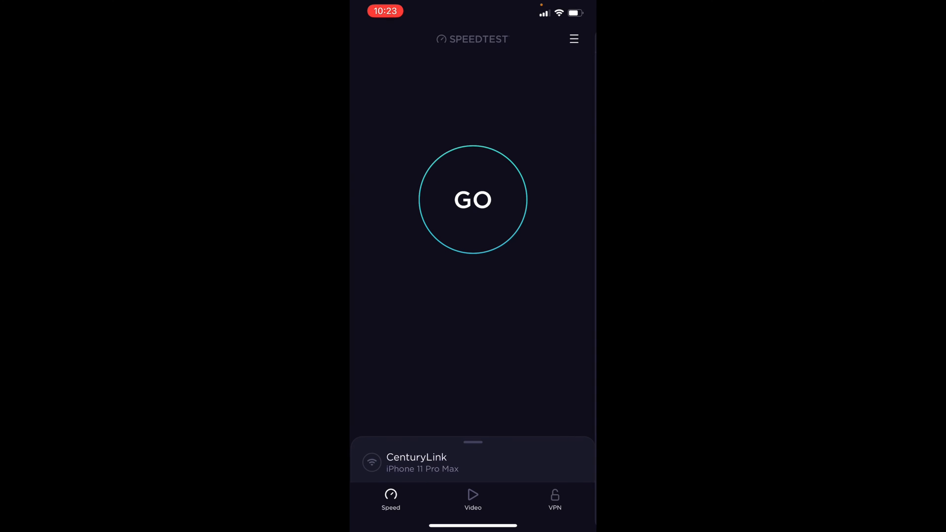
left_click(473, 200)
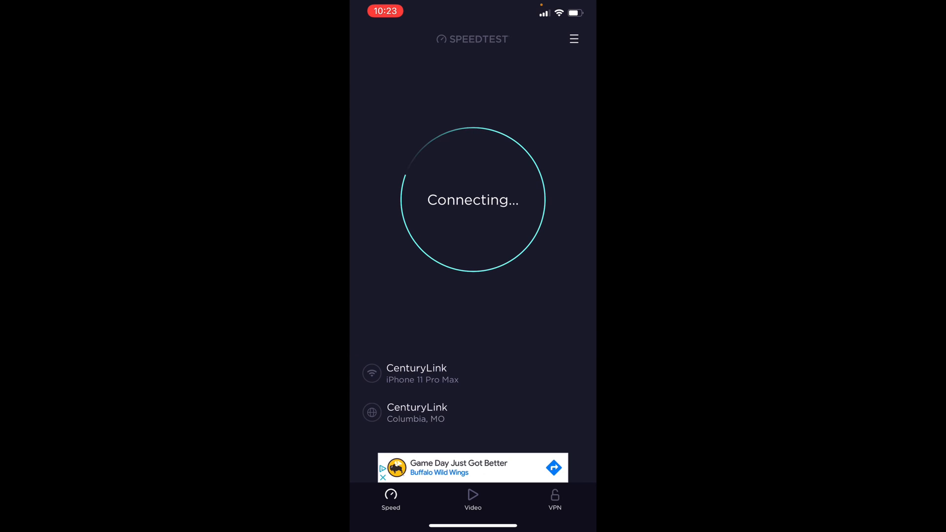